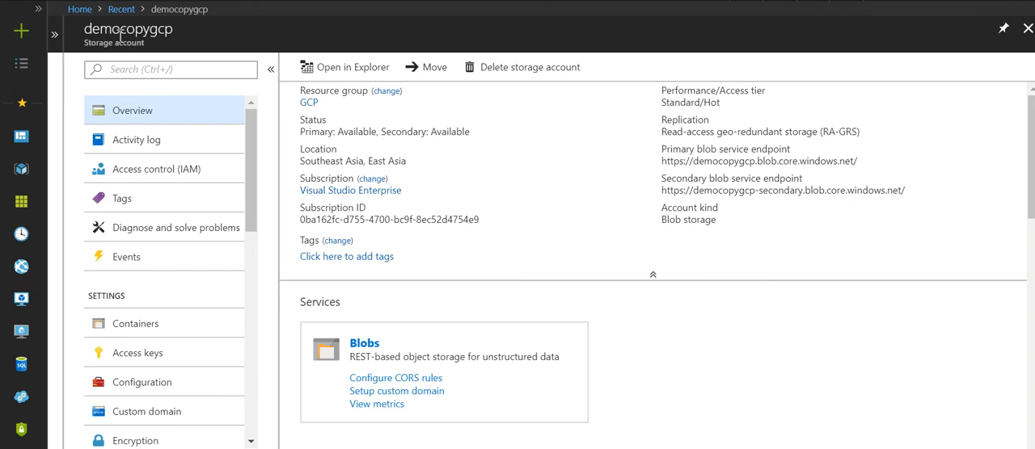
mouse_move(120, 36)
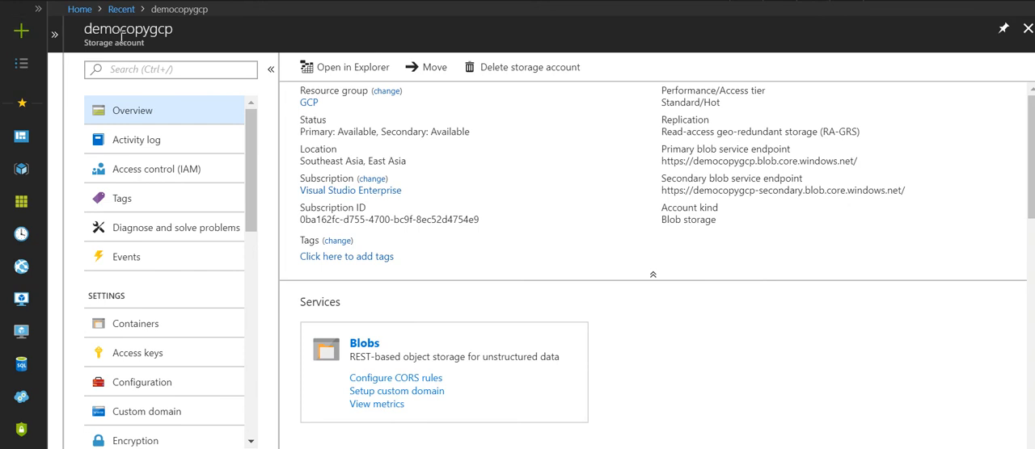
mouse_move(486, 171)
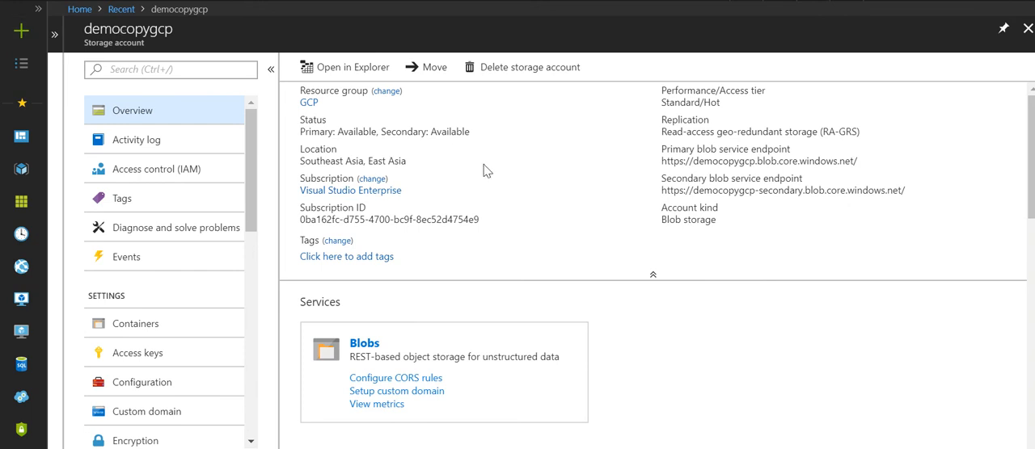
mouse_move(661, 167)
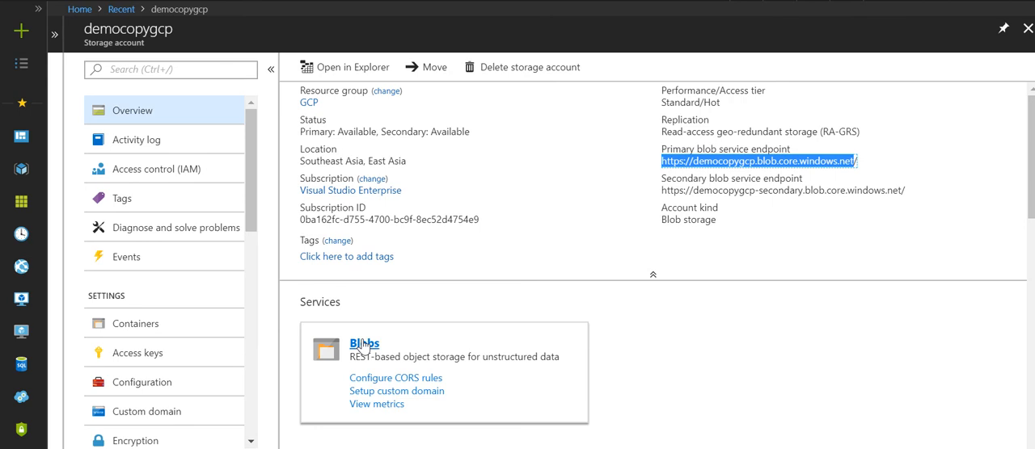
Step: Confirm gcsbucket holds Temp.mp4 (129.77 MiB), then view democopygcp's access keys
left_click(363, 343)
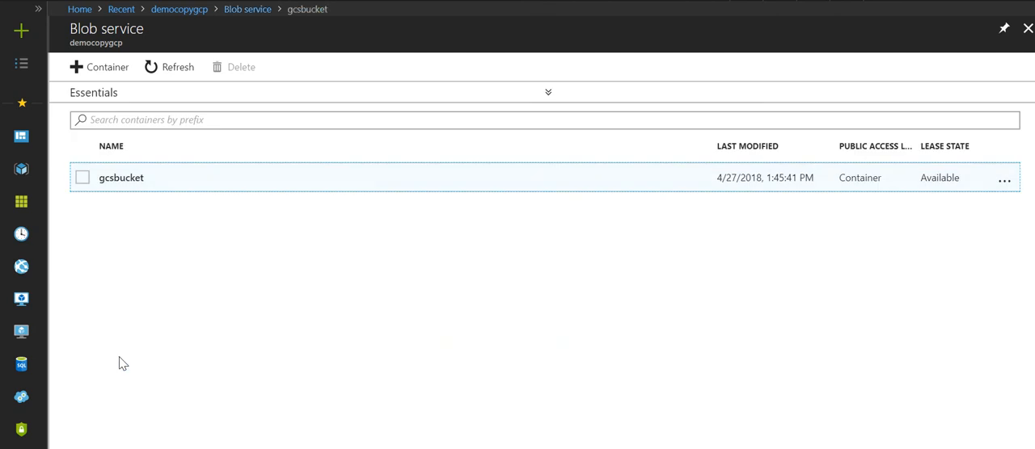
left_click(122, 177)
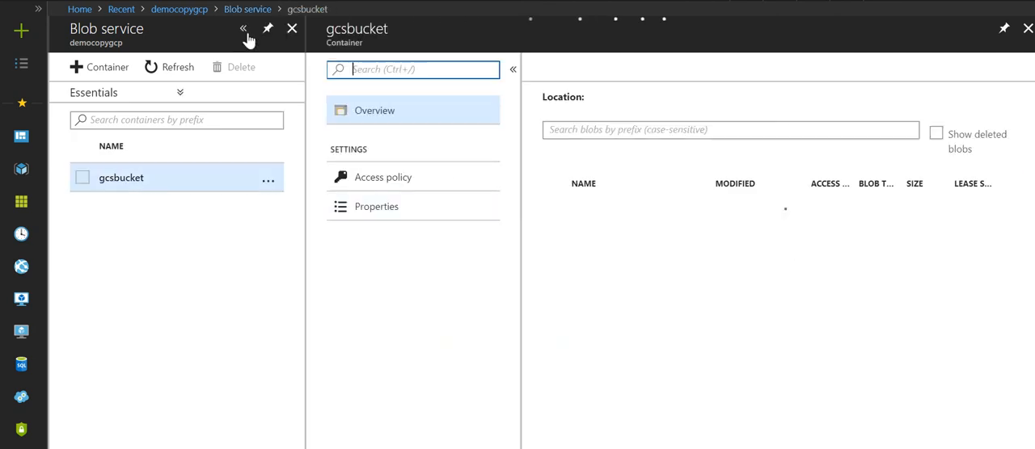
left_click(244, 28)
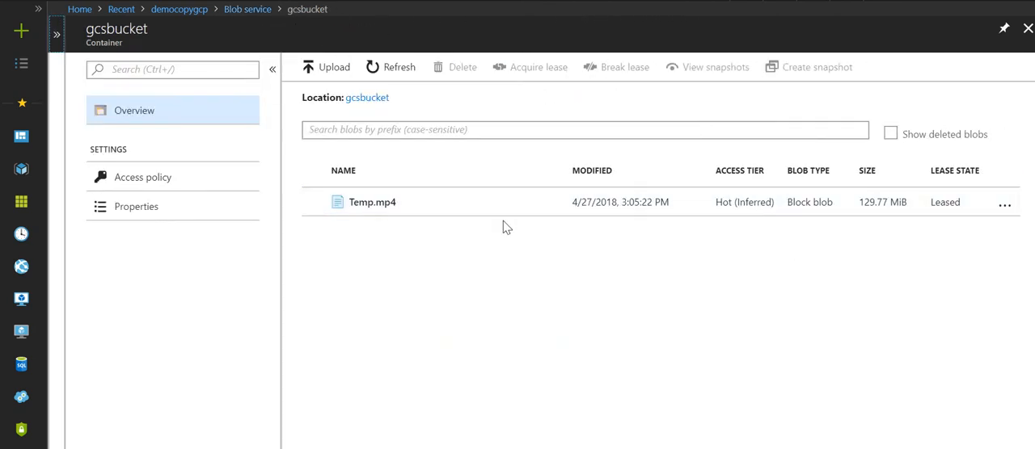
mouse_move(610, 238)
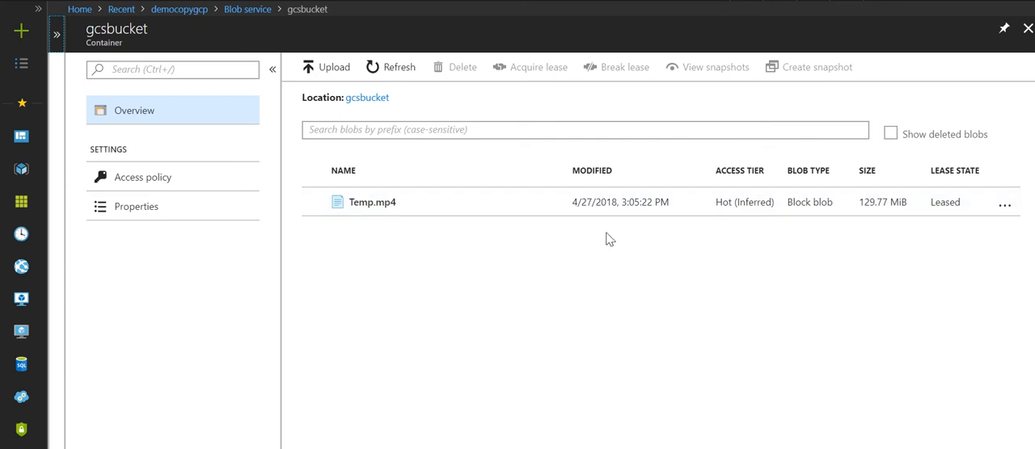
mouse_move(839, 212)
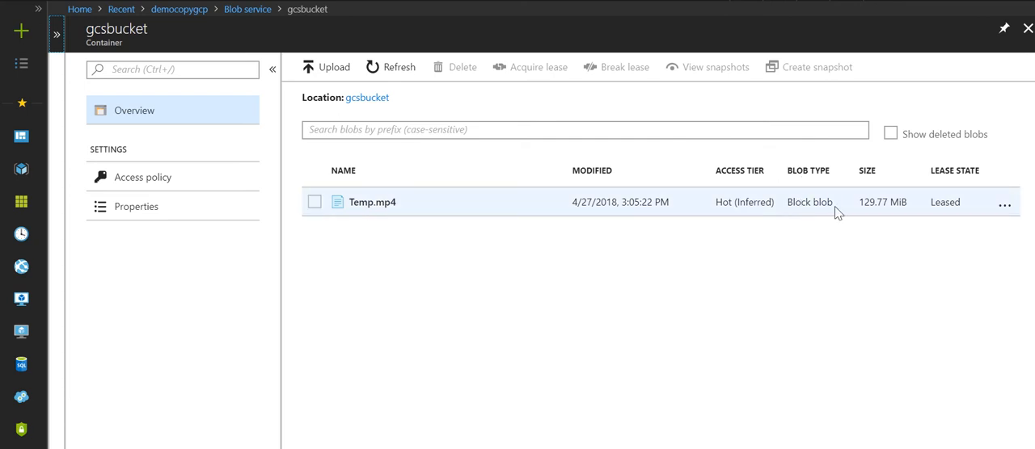
mouse_move(873, 218)
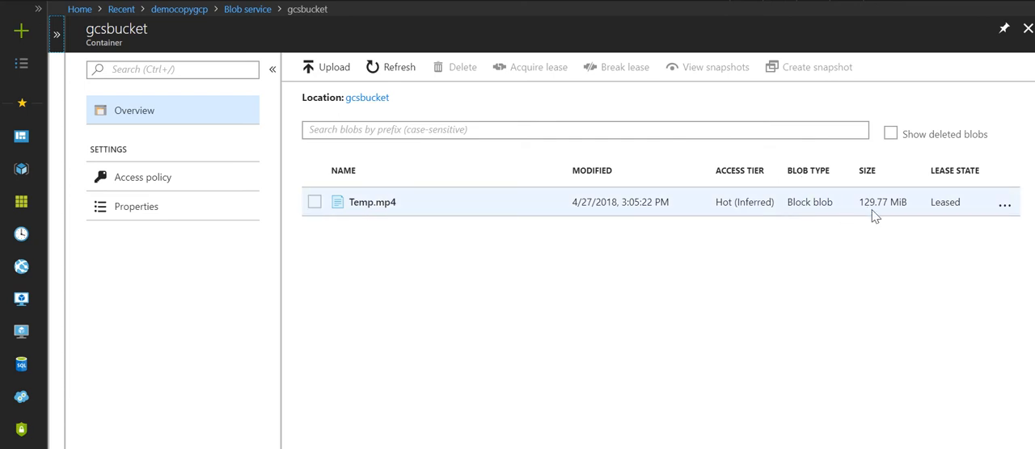
mouse_move(149, 48)
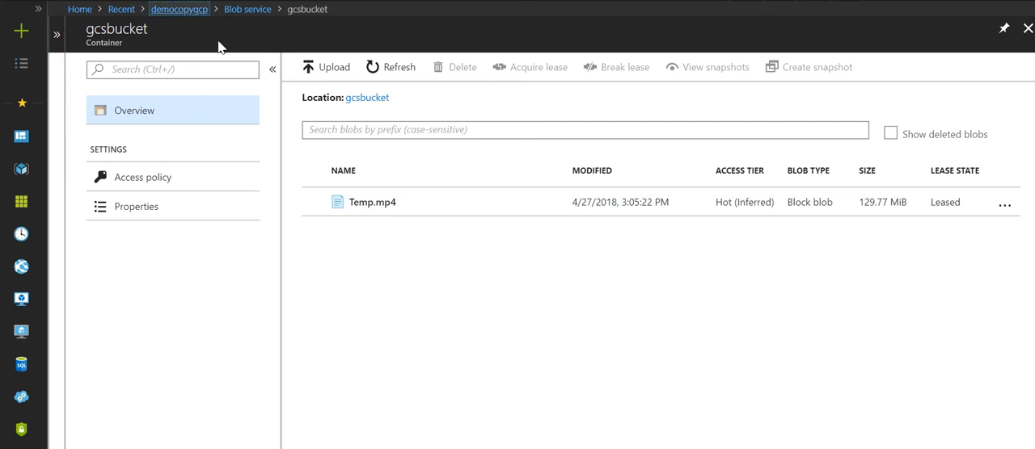
left_click(179, 9)
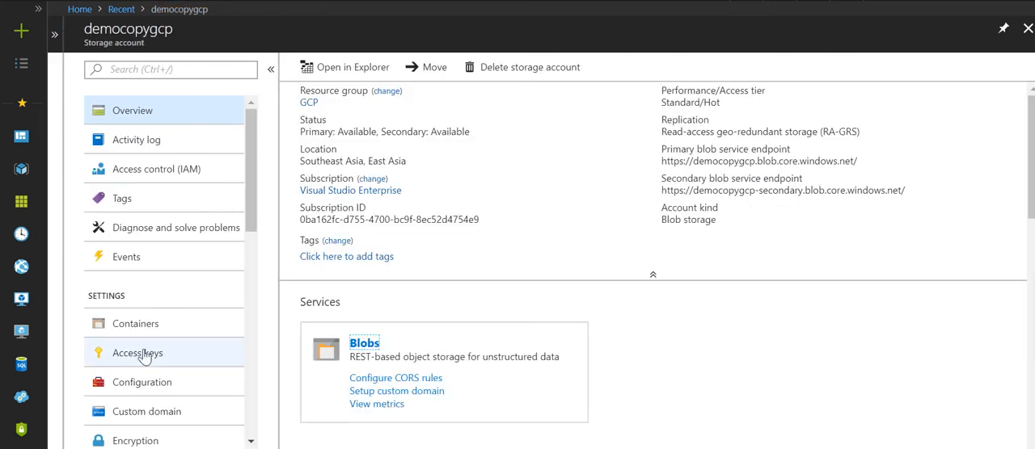
left_click(137, 353)
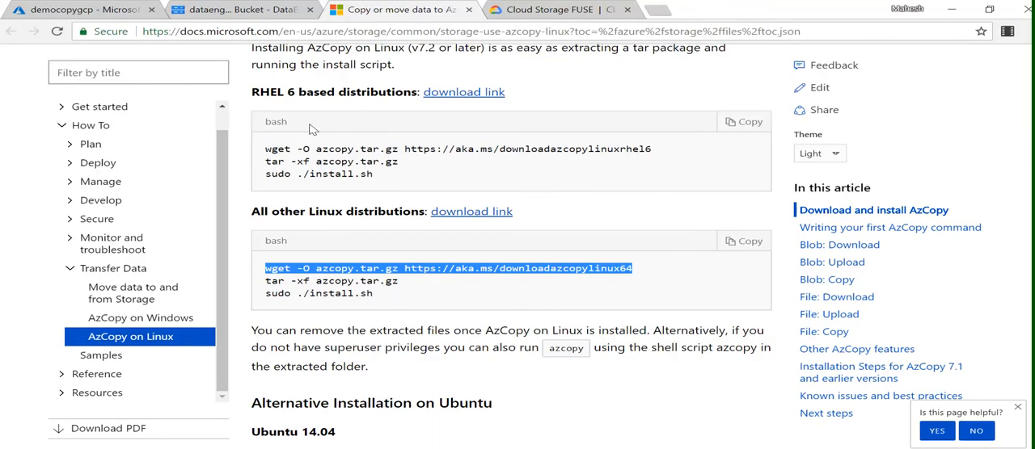
mouse_move(306, 186)
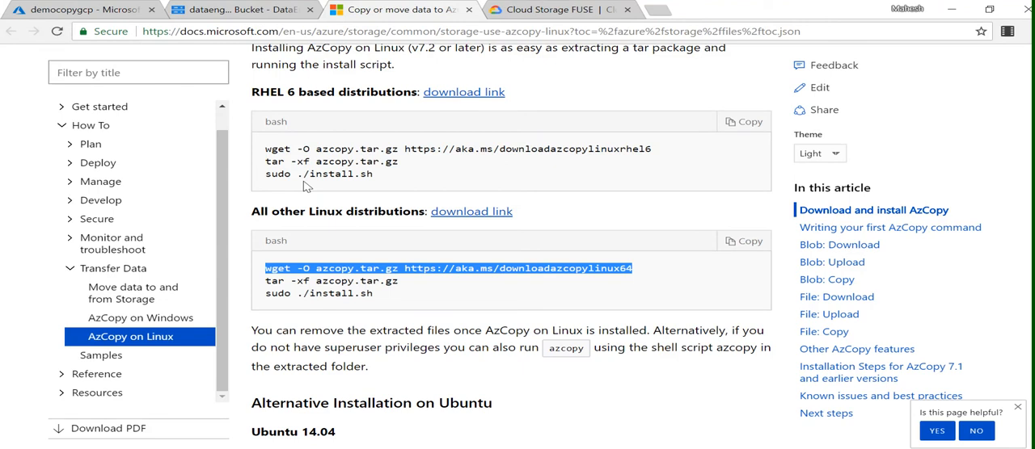
mouse_move(271, 50)
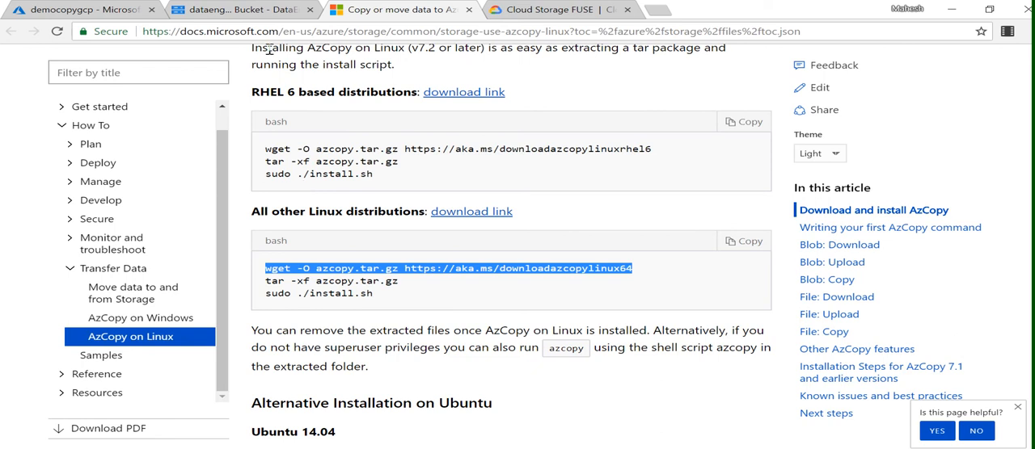
Step: Leave the AzCopy Linux install docs for the Google Cloud console tab
left_click(238, 9)
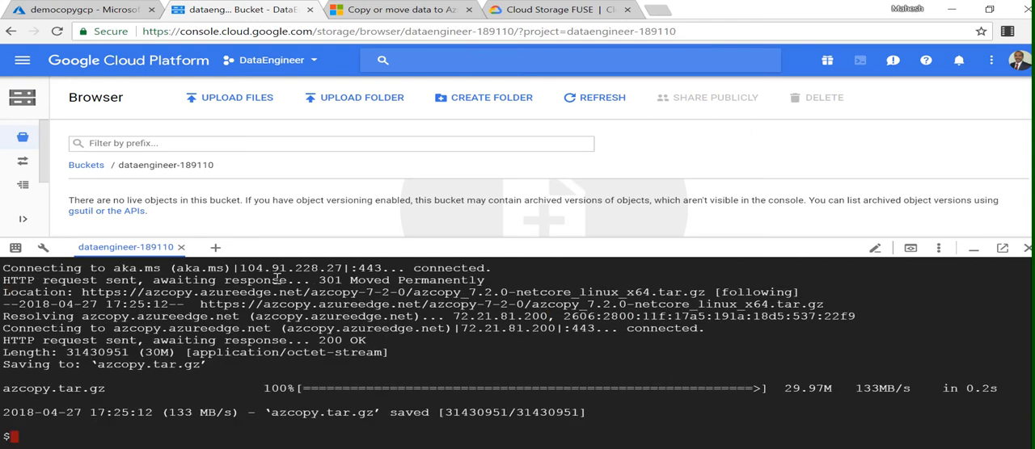
Step: Extract azcopy.tar.gz in Cloud Shell with tar -xf
left_click(396, 9)
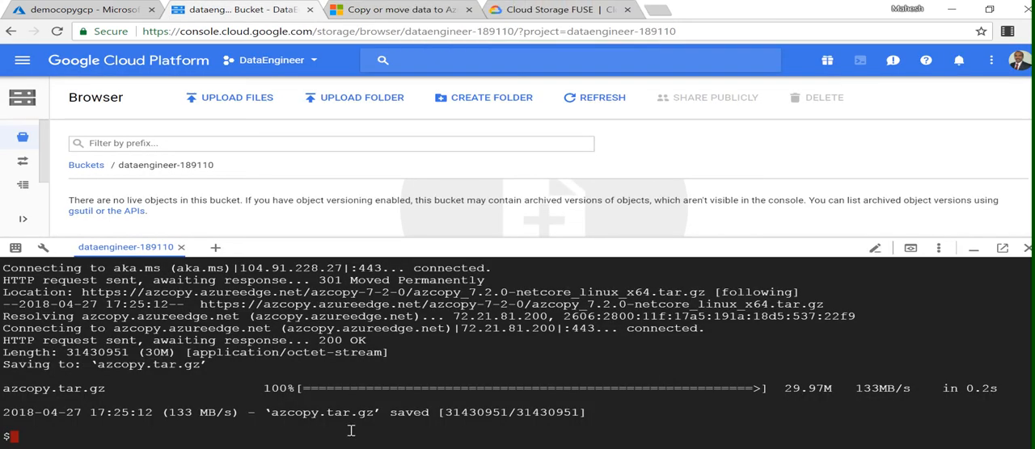
type("tar -xf azcopy.tar.gz")
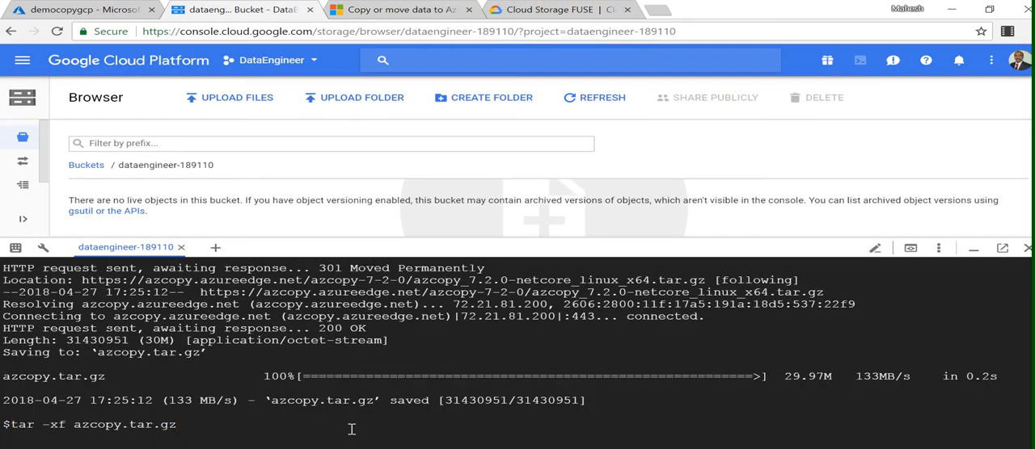
key("Return")
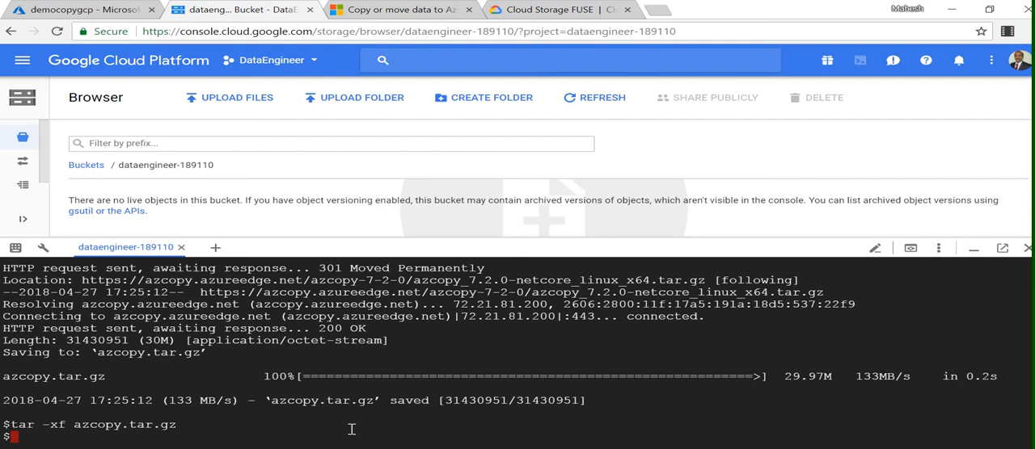
key("ctrl+r")
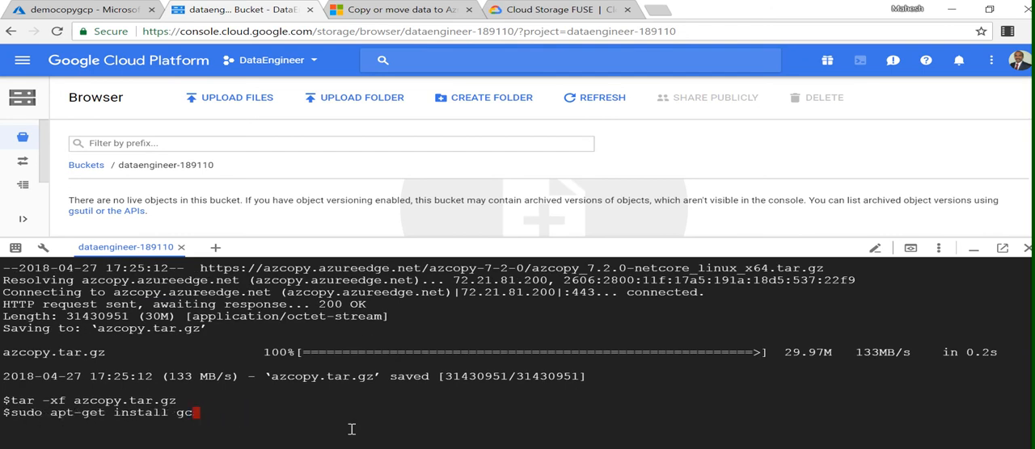
Step: Run sudo apt-get install rsync until rsync and libpopt0 finish setting up
type("rsy")
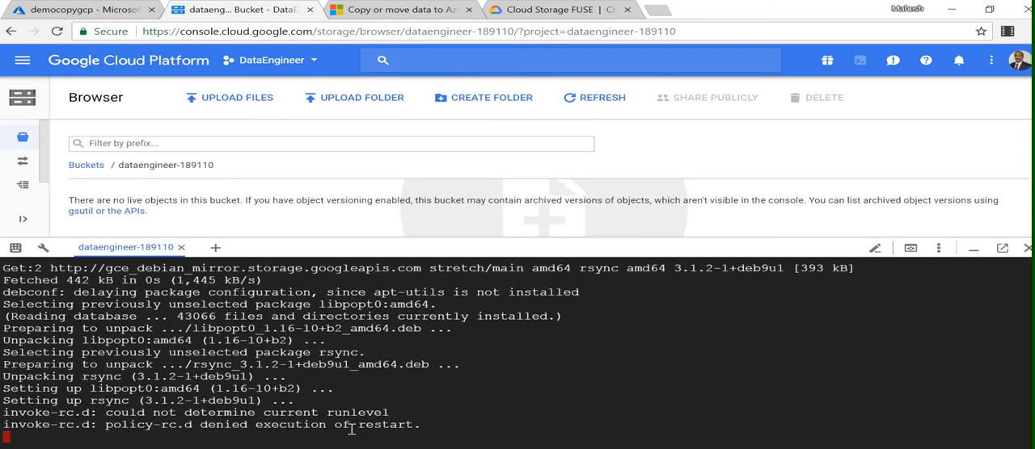
scroll("down", 3)
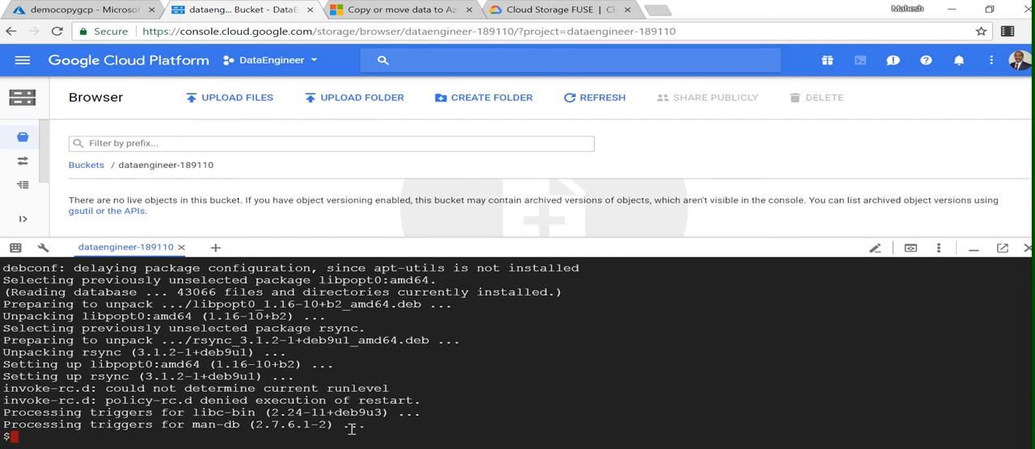
Step: Run the AzCopy install script with sudo ./install.sh in Cloud Shell
type("sudo apt-get install rsyn")
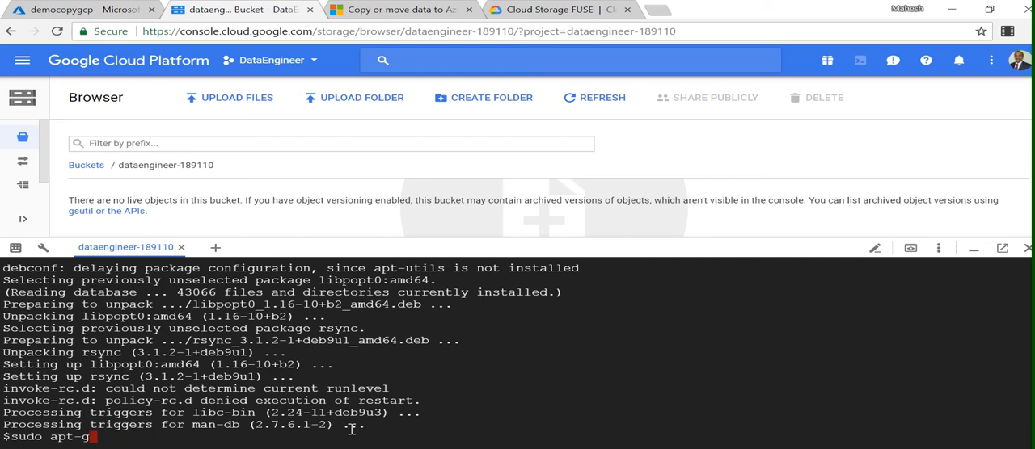
key("BackSpace")
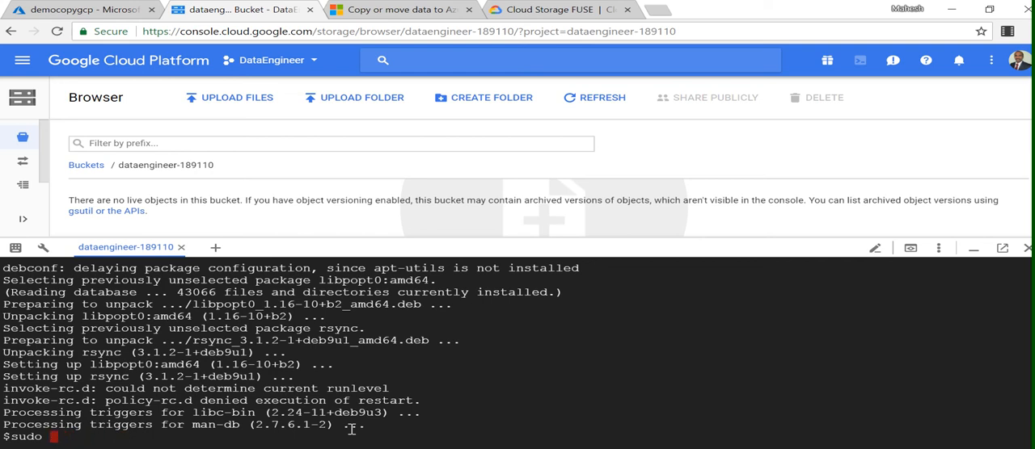
type("./install.sh")
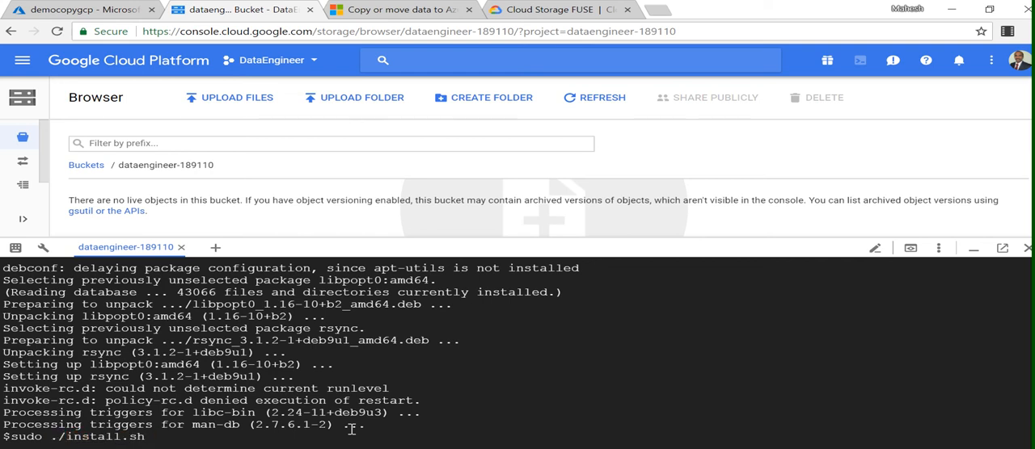
key("Return")
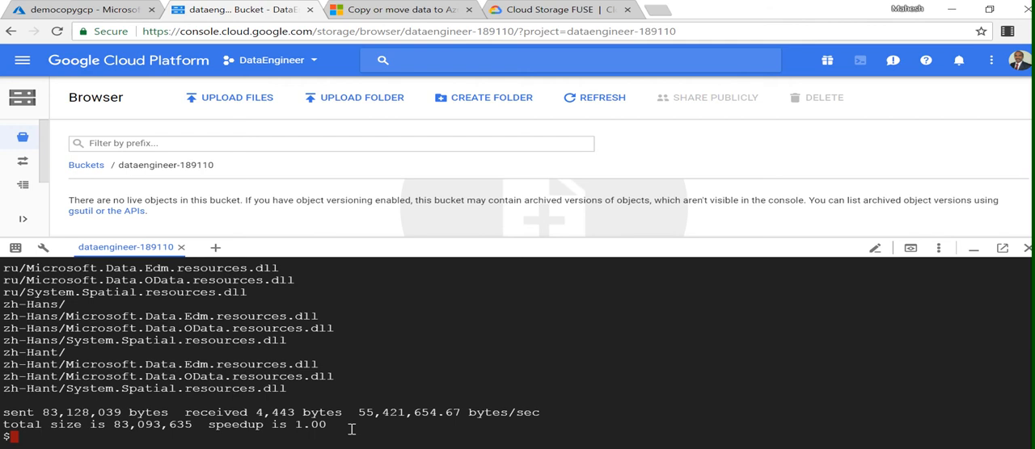
Step: Clear the terminal and run azcopy to display its usage options
type("clea")
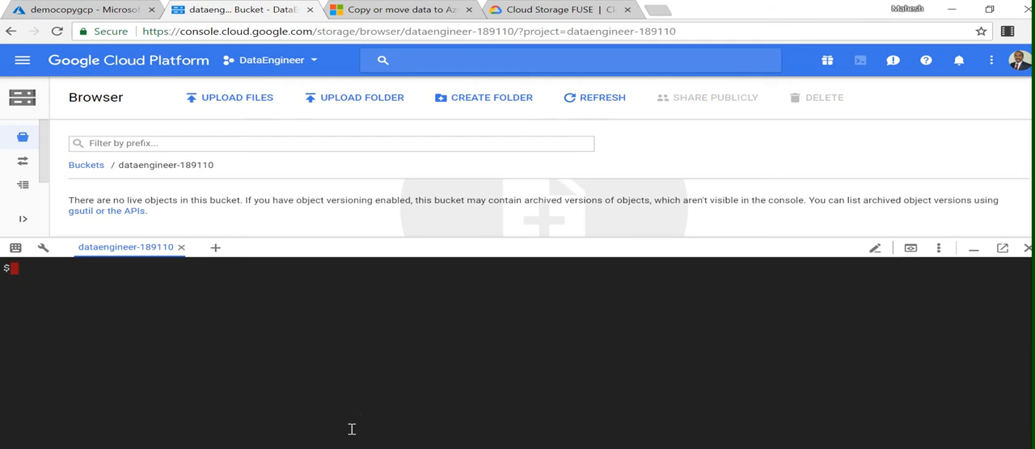
type("azcop")
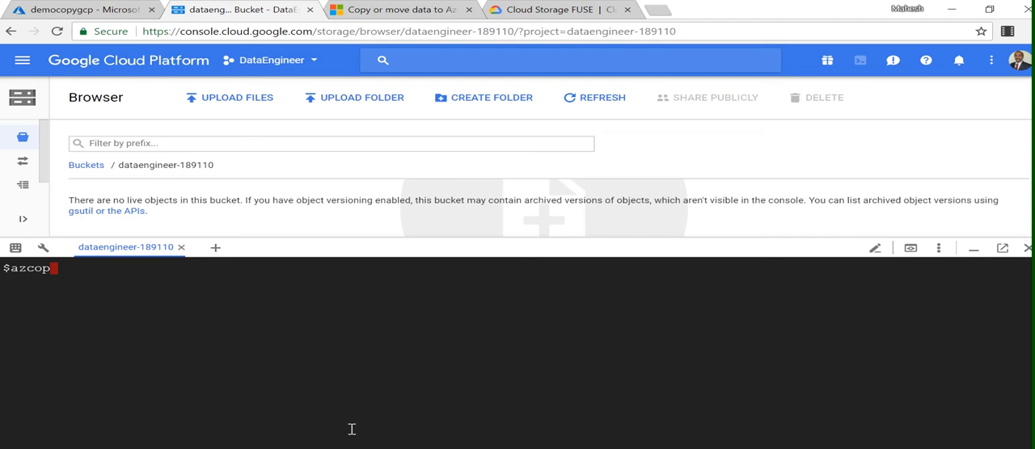
type("y")
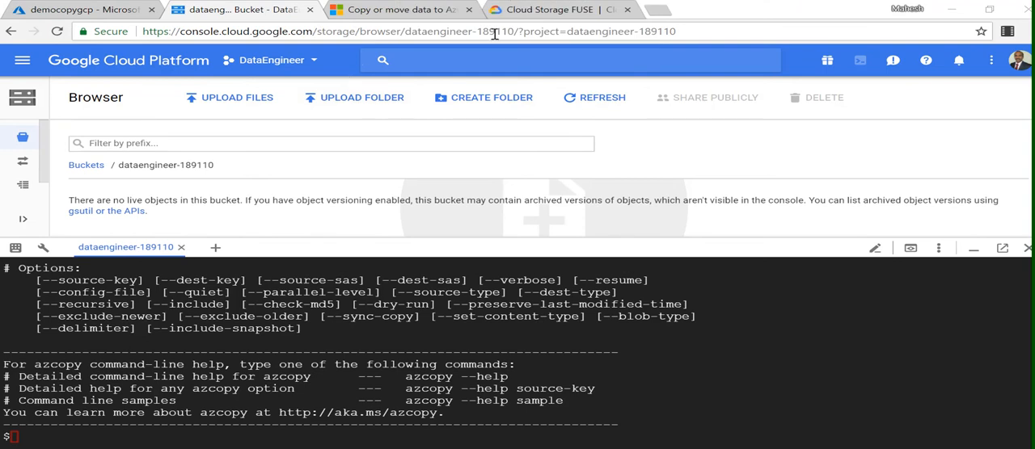
Step: Highlight 'Linux or OS X' on the Cloud Storage FUSE page and follow the installing link
left_click(558, 9)
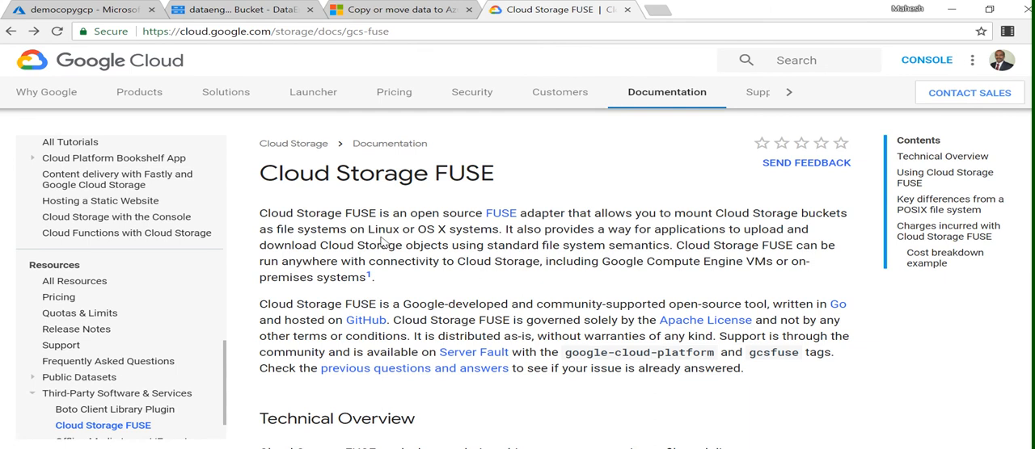
mouse_move(380, 242)
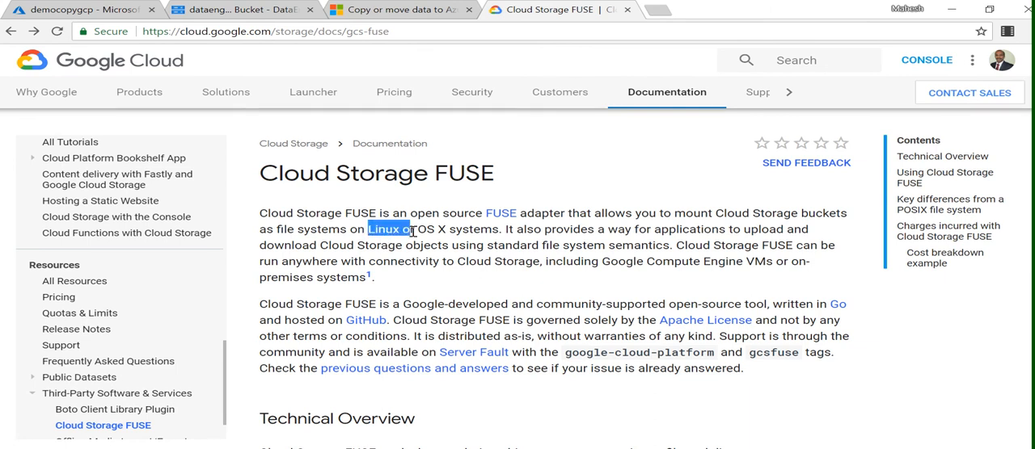
left_click_drag(368, 229, 457, 229)
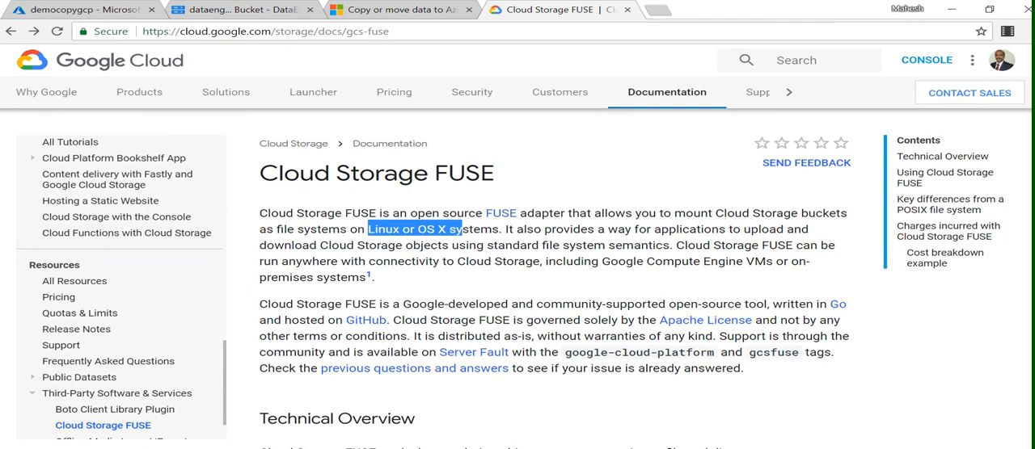
scroll("down", 3)
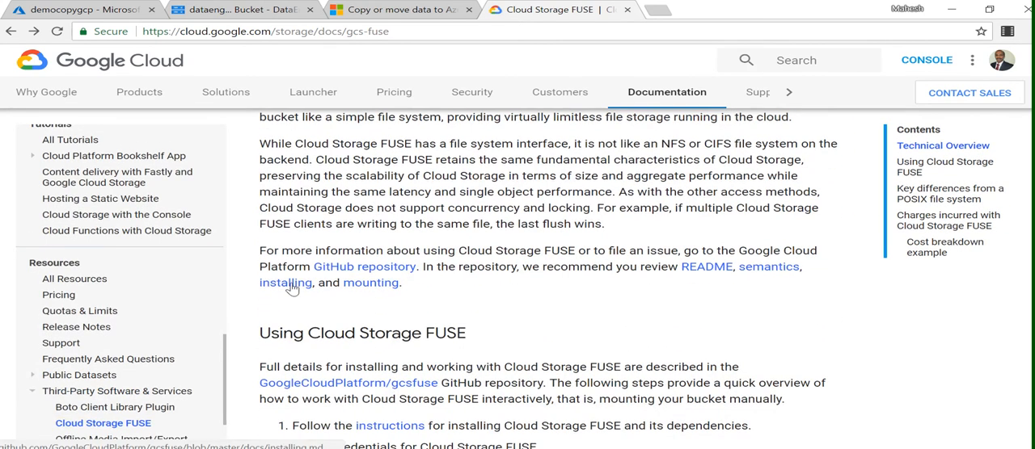
left_click(284, 282)
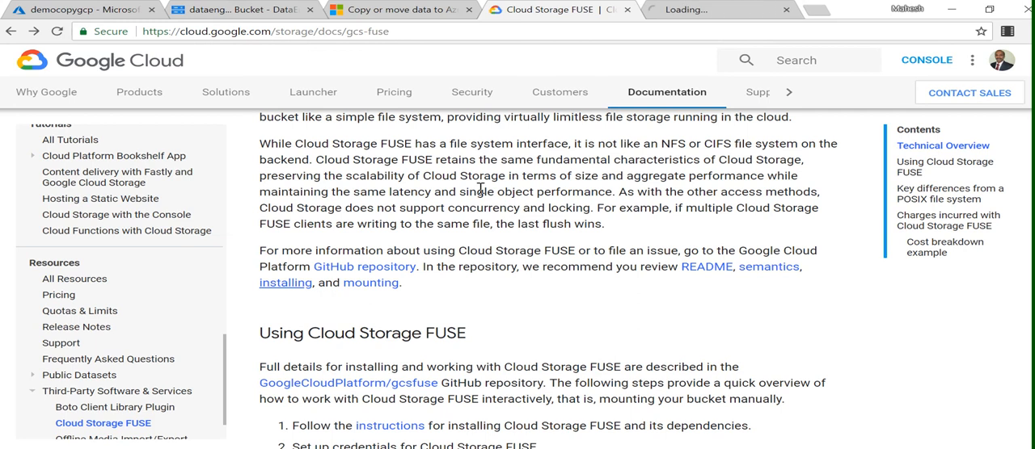
Step: Enter export GCSFUSE_REPO=gcsfuse-`lsb_release -c -s` in Cloud Shell from installing.md's Ubuntu steps
left_click(284, 282)
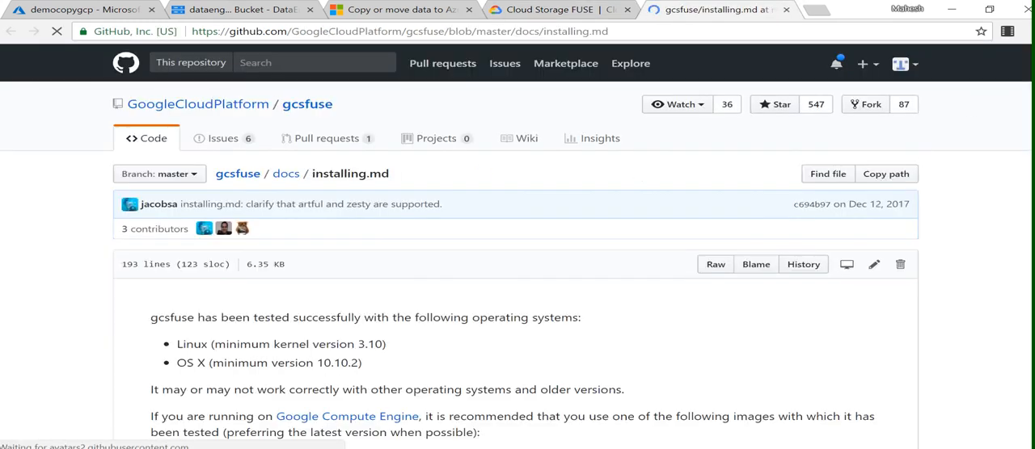
scroll("down", 3)
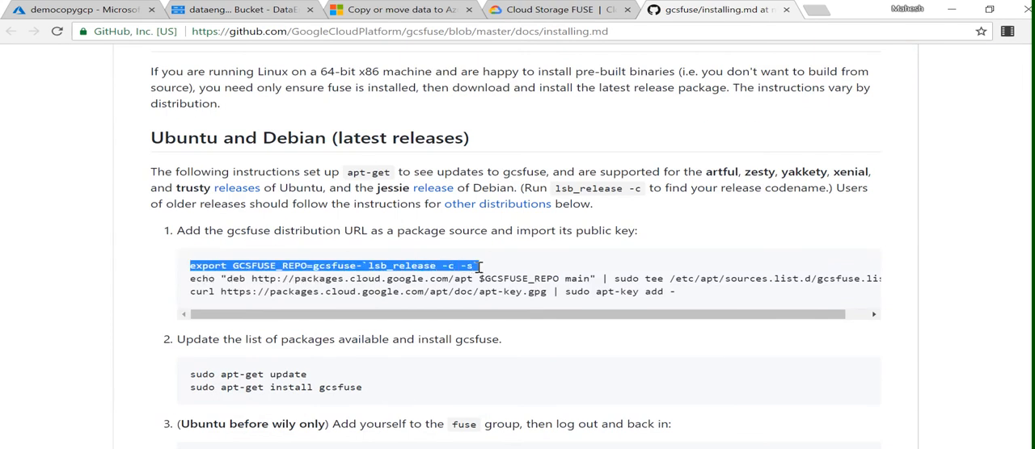
left_click(234, 9)
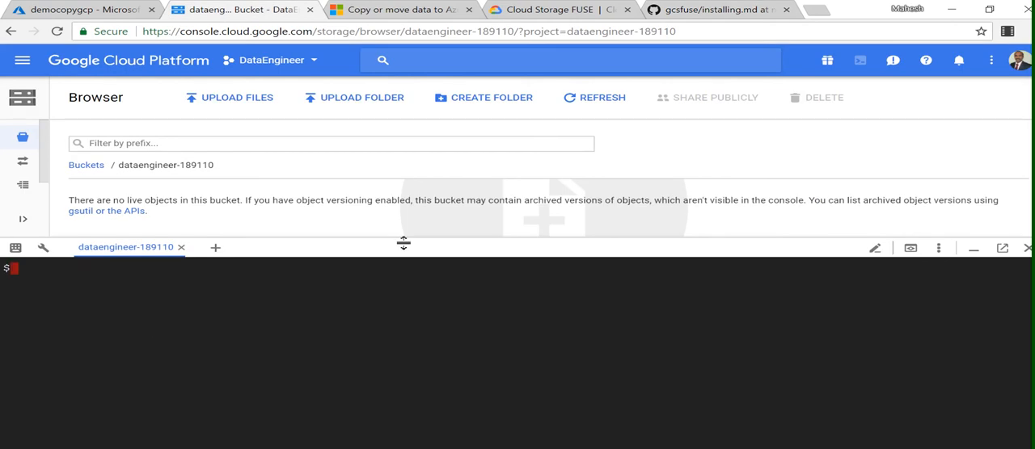
type("export GCSFUSE_REPO=gcsfuse-`lsb_release -c -s`")
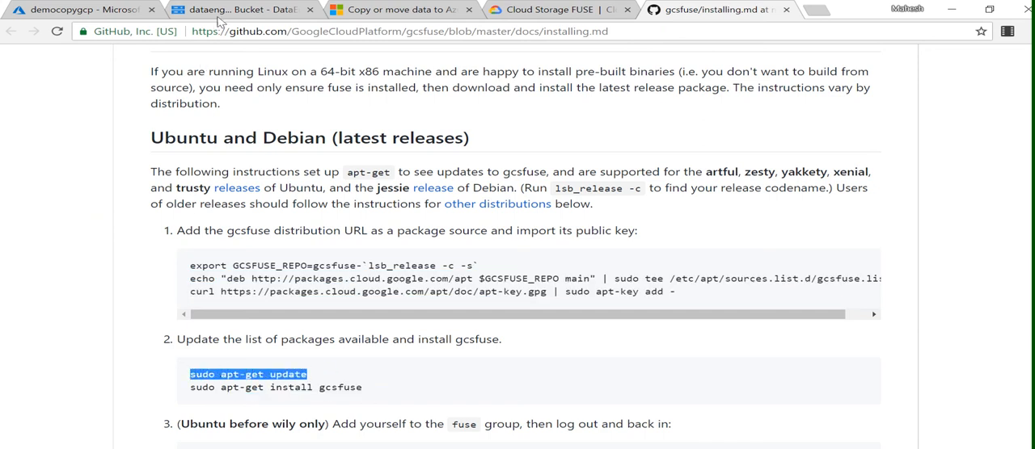
Step: Run sudo apt-get update, then sudo apt-get install gcsfuse copied from the guide
left_click(234, 9)
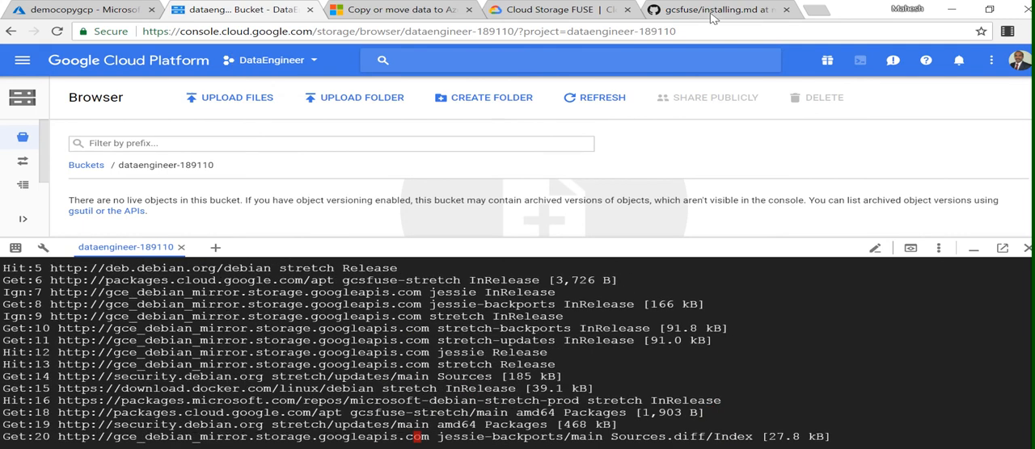
left_click(708, 9)
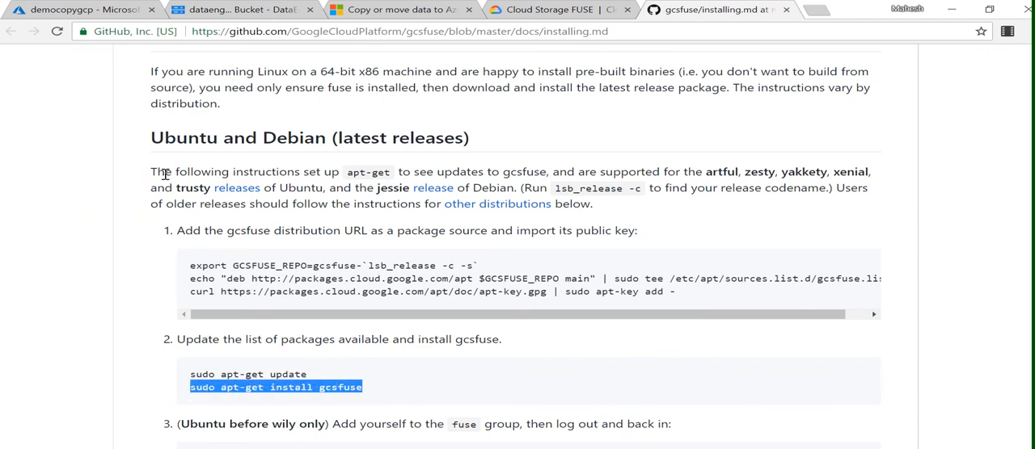
left_click(234, 9)
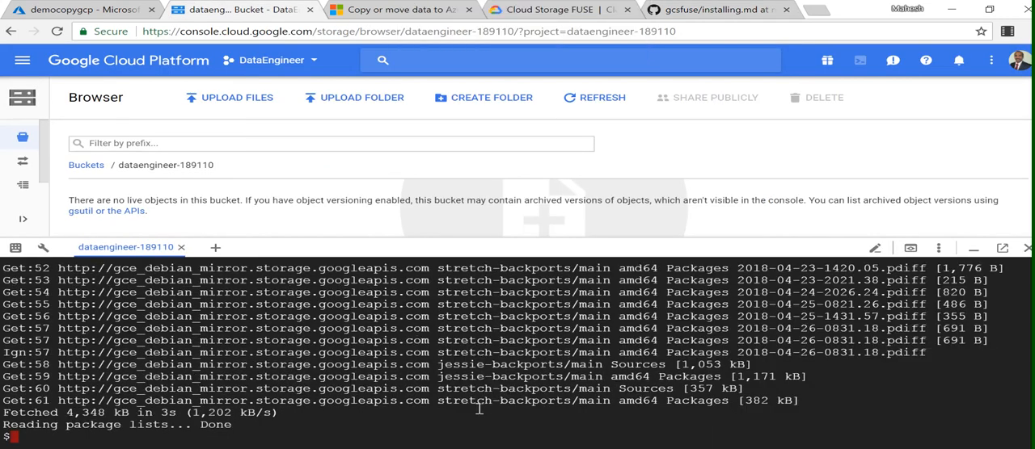
type("sudo apt-get install gcsfuse")
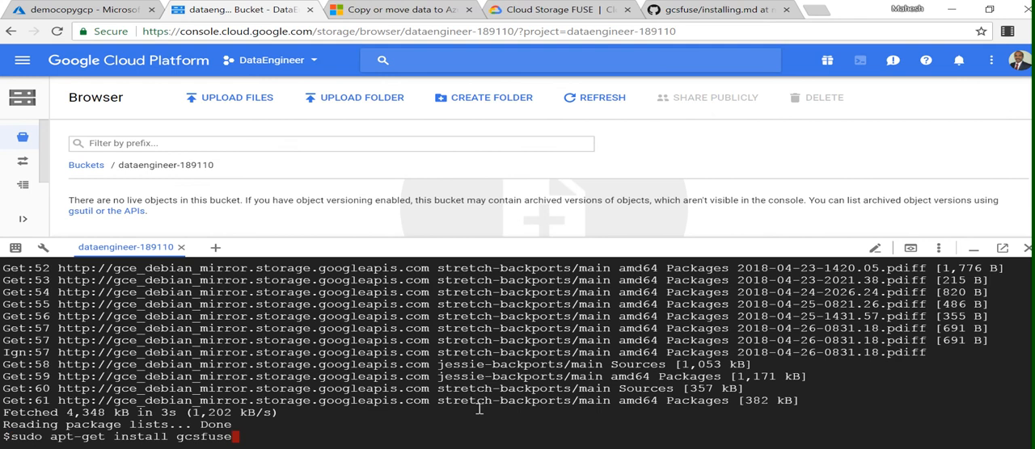
key("enter")
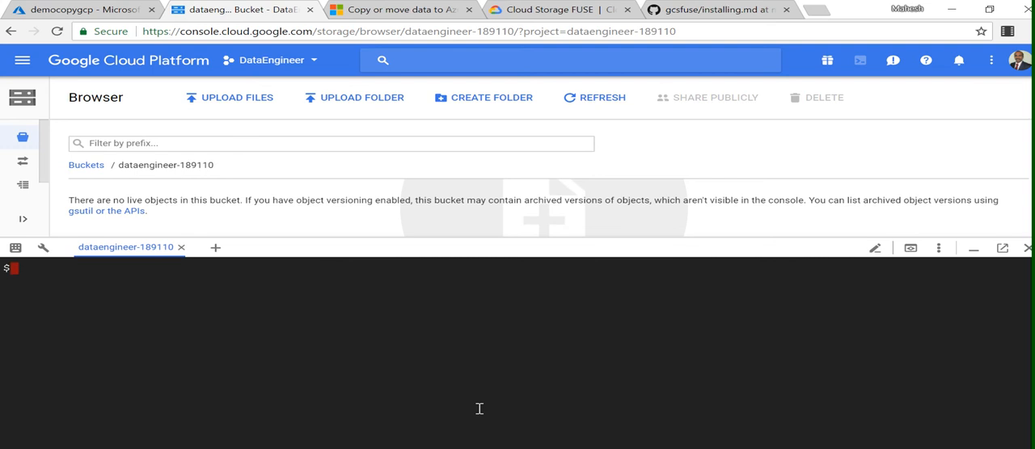
Step: Run gcsfuse dataengineer-189110 CopyFromAzure, hit the /dev/fuse permission error, and retry
type("gcsfuse dataengineer-189110 CopyFromAzure")
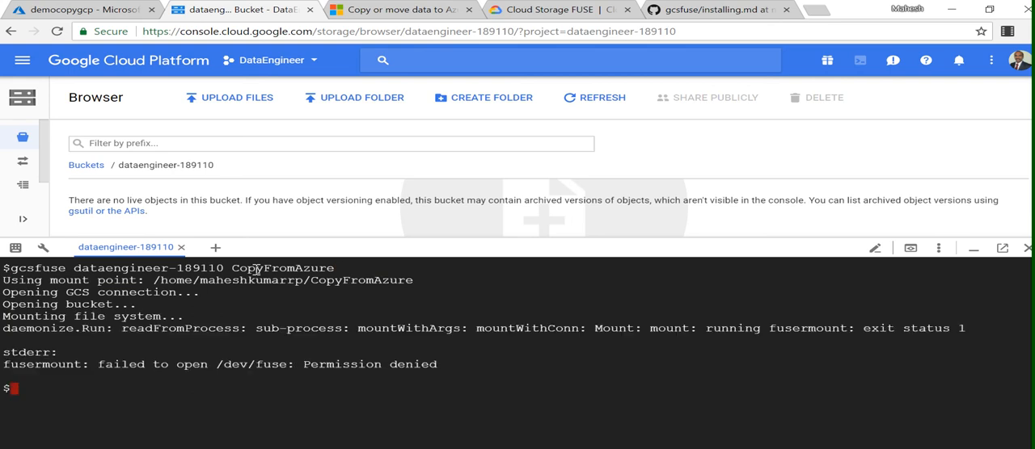
mouse_move(383, 365)
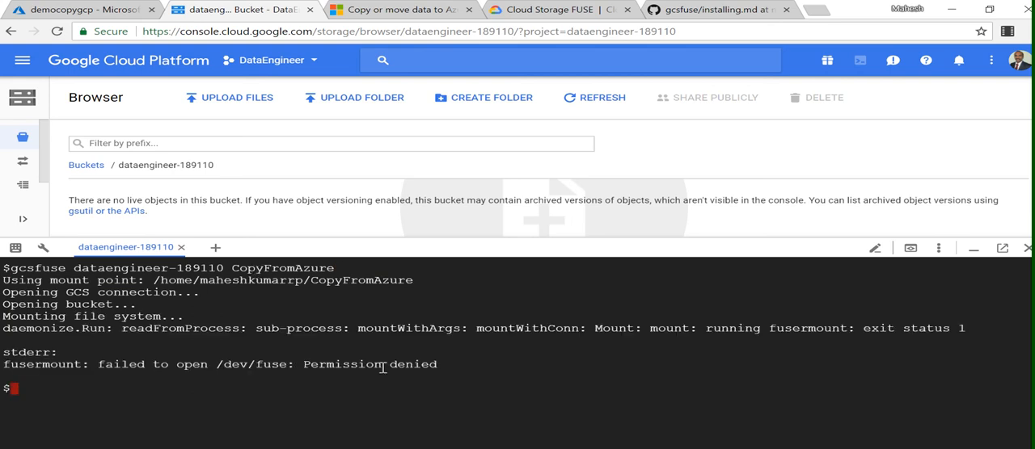
type("gcsfuse dataengineer-189110 CopyFromAzure")
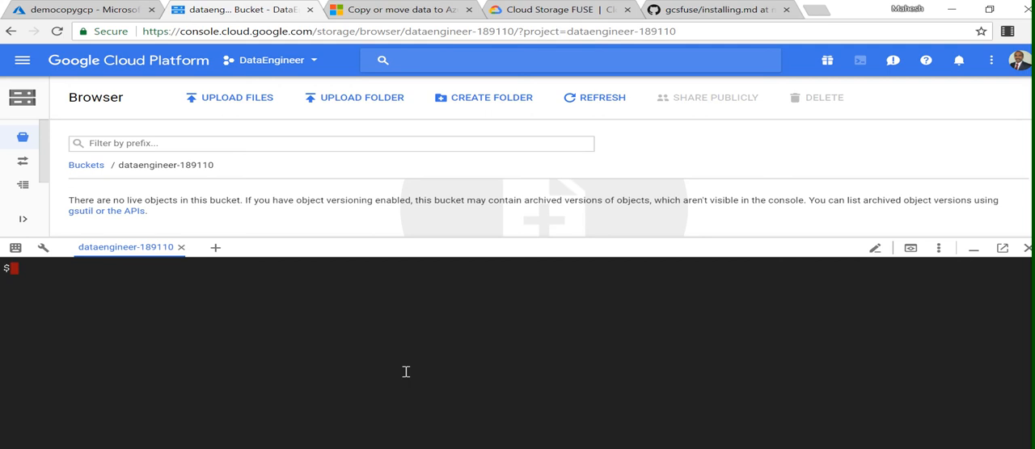
Step: Type sudo azcopy from the gcsbucket Temp.mp4 blob URL to CopyFromAzure, with source key and verbose
type("sudo azcopy --source:https://democopygcp.blob.core.windows.net/gcsbucket/Temp.mp4 --destination:/home/maheshkumarrp/CopyFromAzure/Temp.mp4 --source-key:Yeds8tZTcIqVpoX9KpJGi1Z")
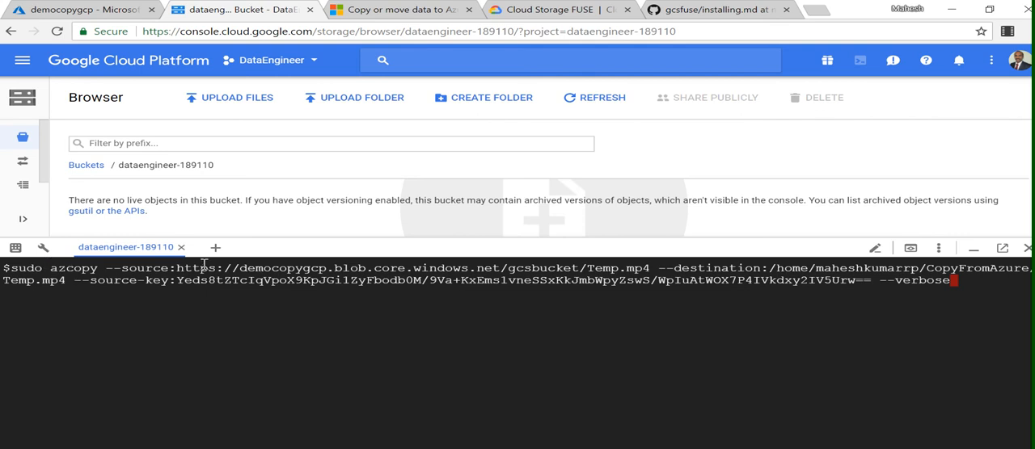
mouse_move(364, 273)
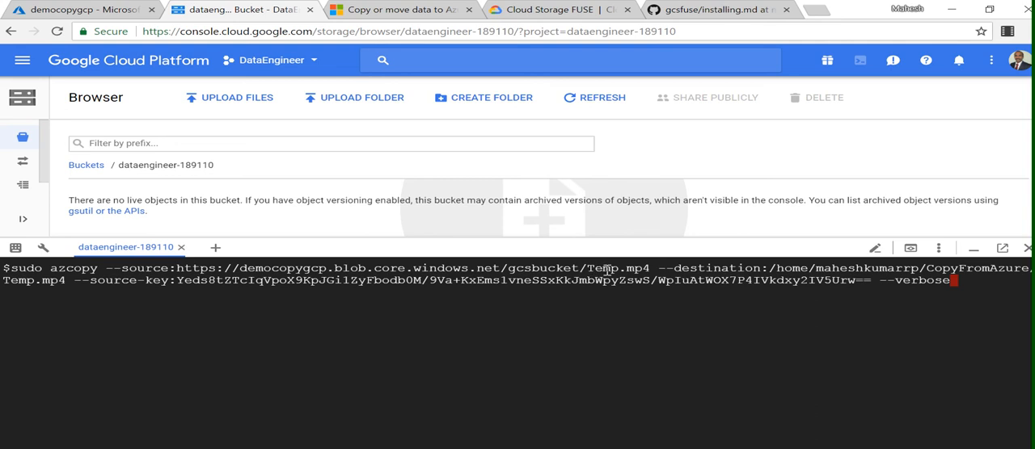
mouse_move(815, 267)
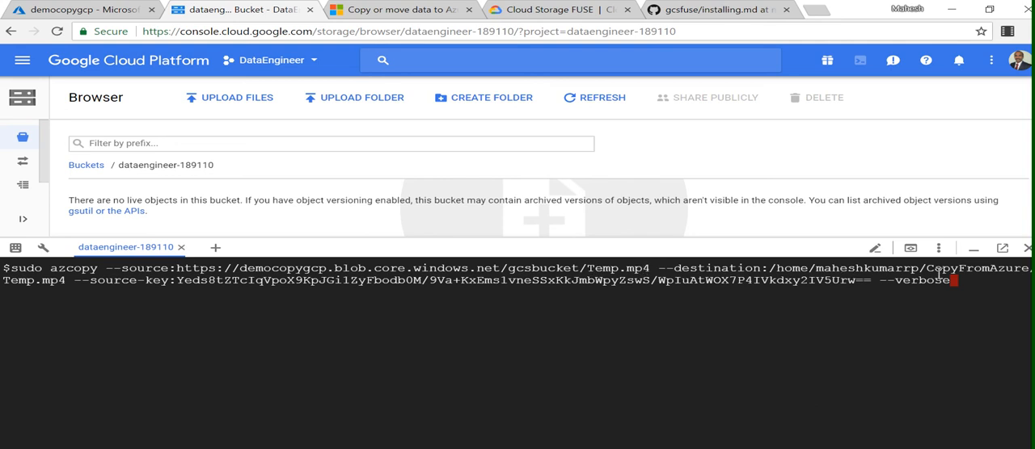
mouse_move(167, 286)
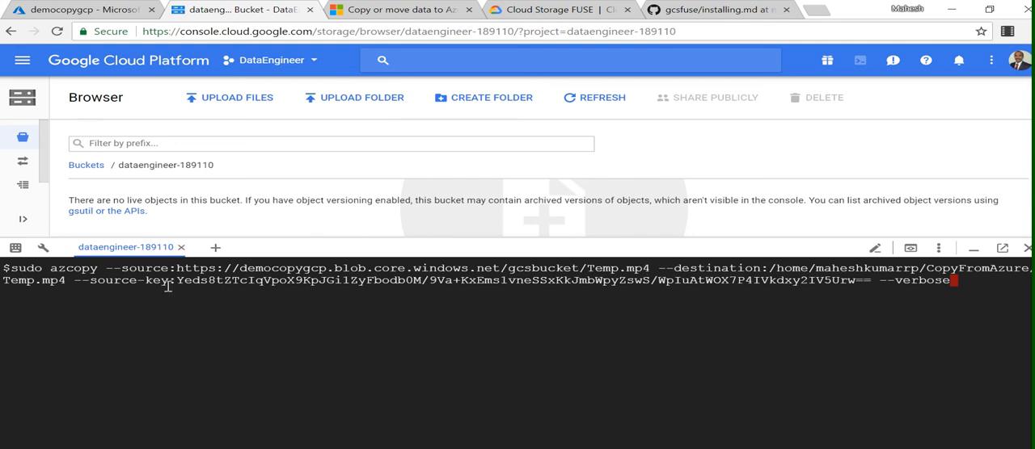
mouse_move(879, 285)
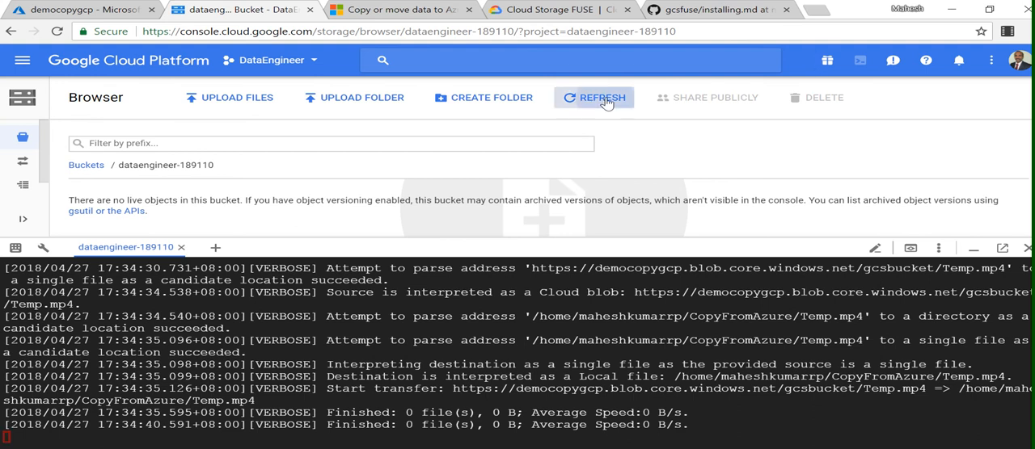
Step: Refresh the dataengineer-189110 bucket until Temp.mp4 lists at 129.77 MB
left_click(601, 97)
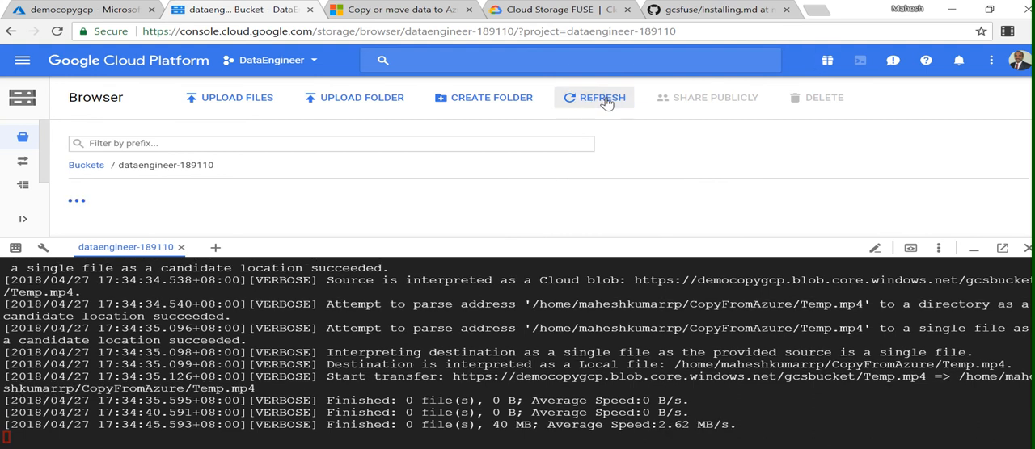
left_click(601, 97)
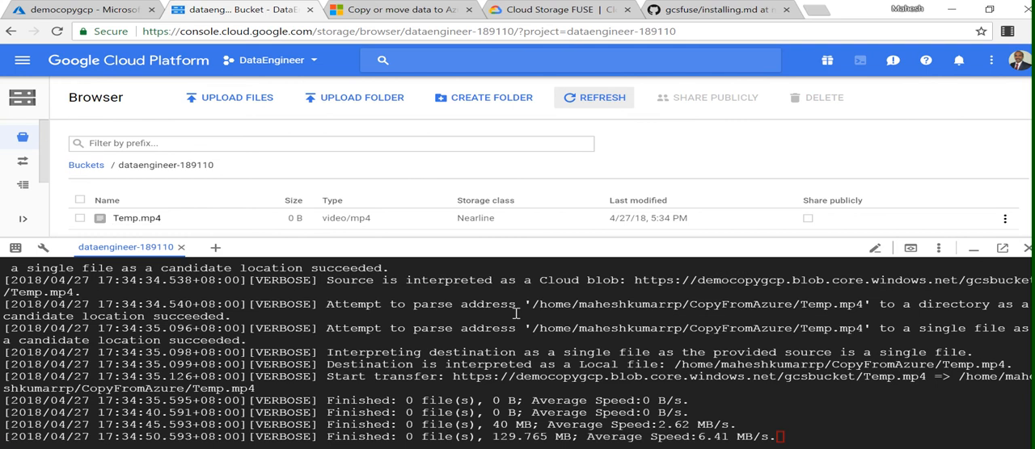
scroll("down", 3)
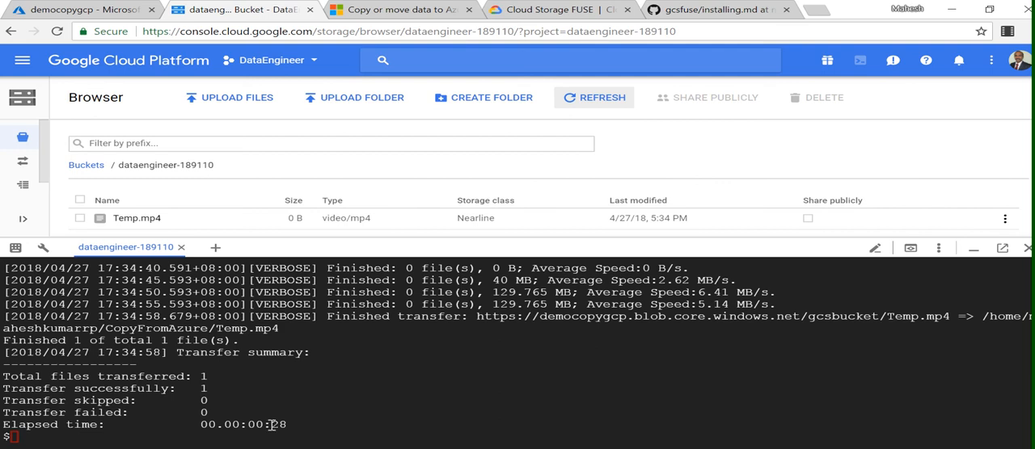
mouse_move(382, 335)
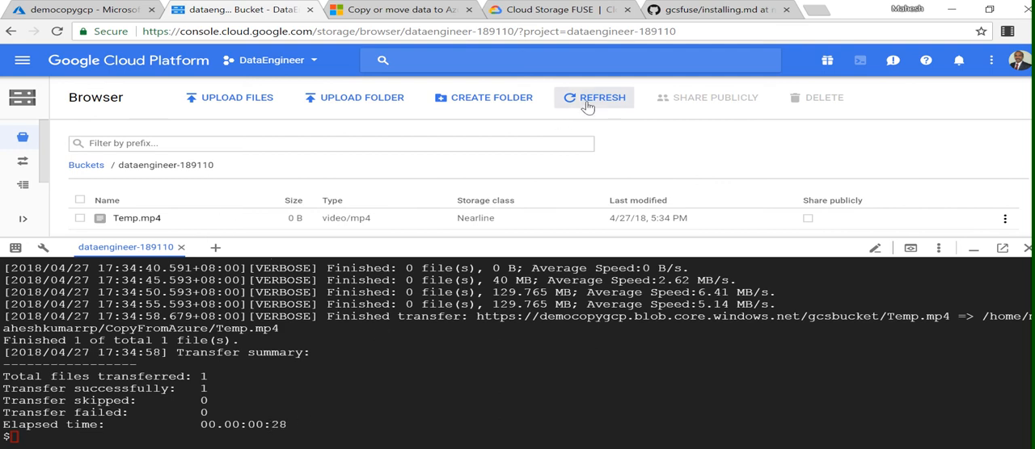
left_click(595, 97)
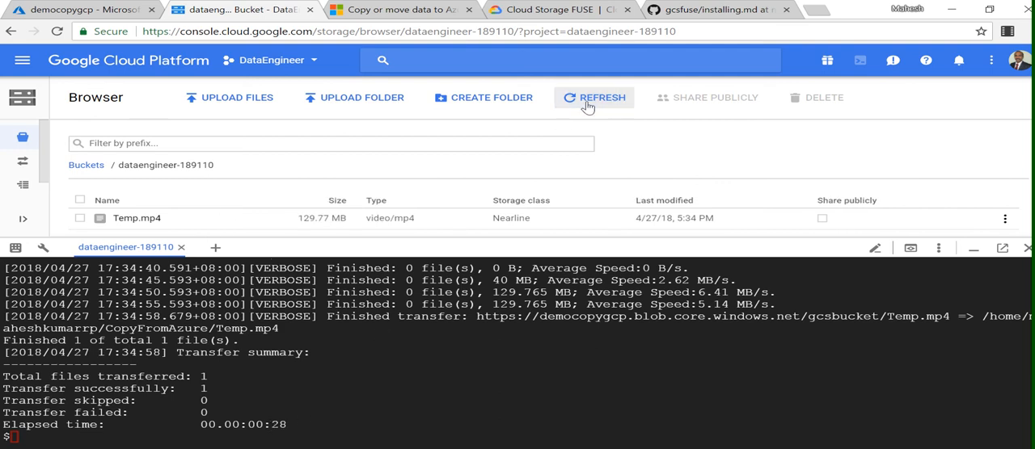